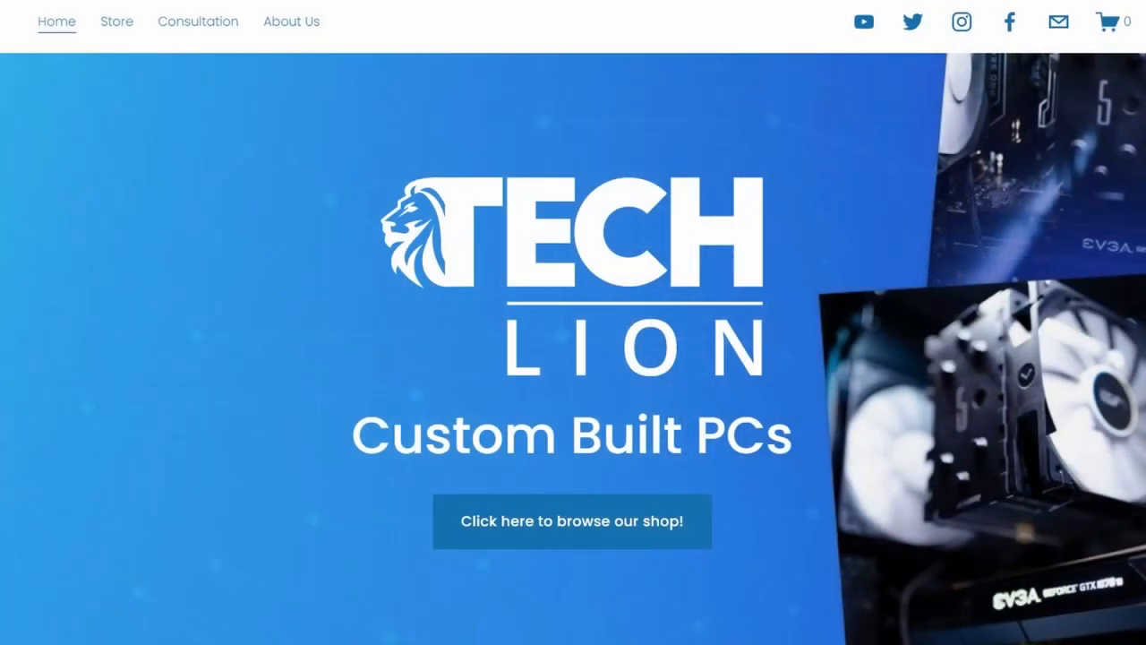
Step: Go to the Store page and scroll down through the desktop PCs for sale
click(573, 519)
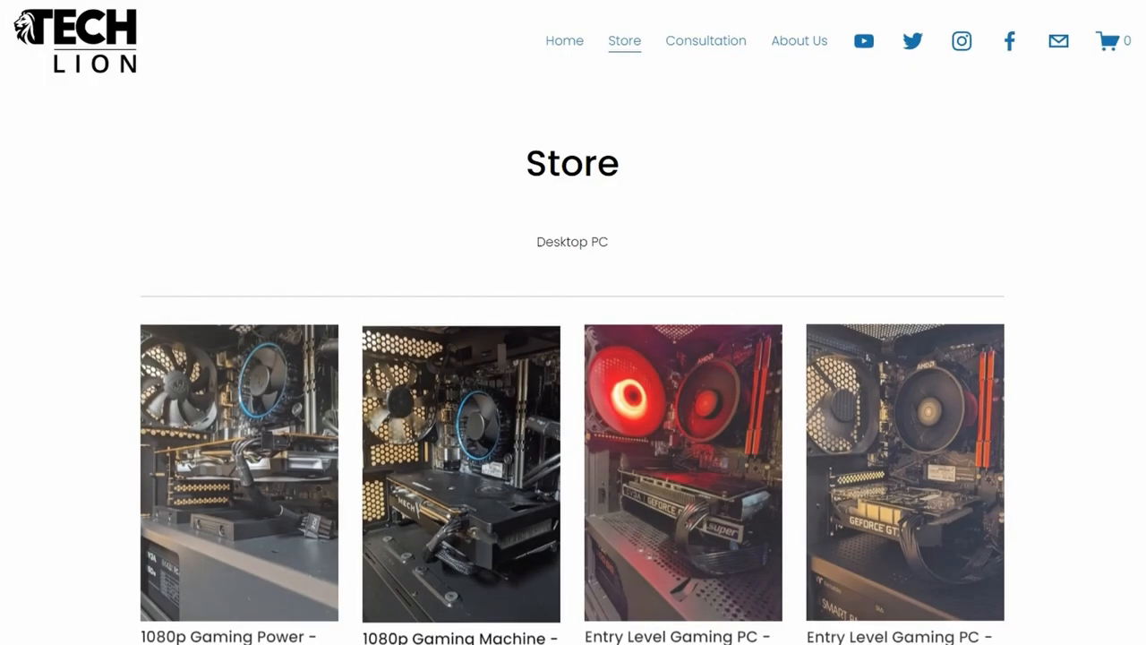
scroll(down, 3)
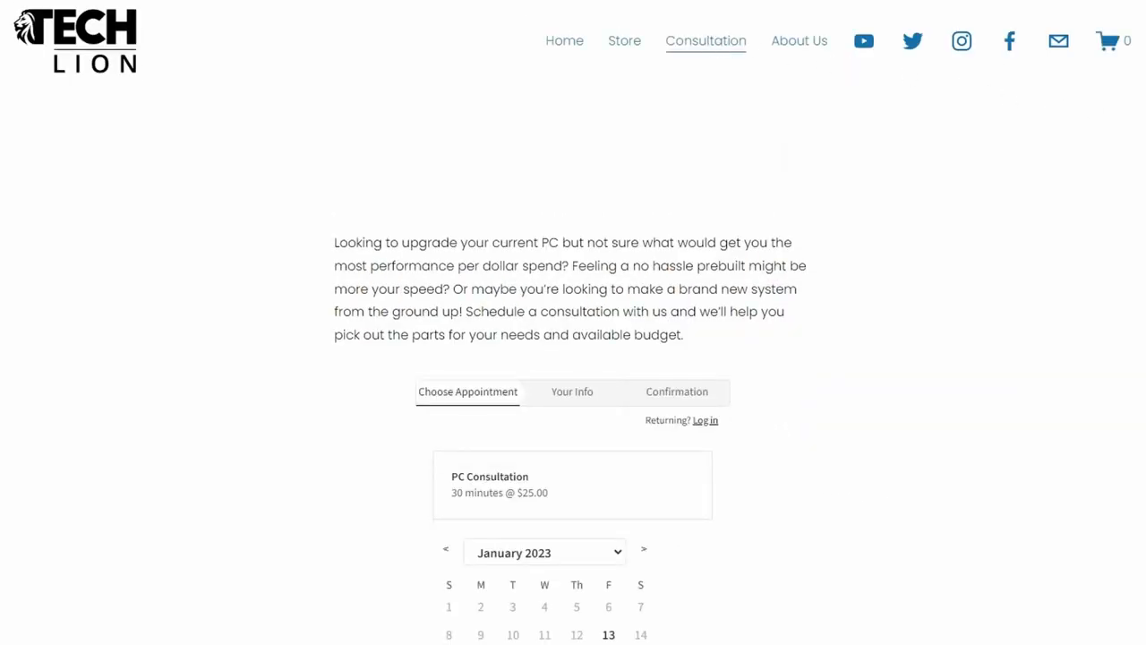
Step: Set the consultation form's PC usage to Gaming for the upgrade booking
click(573, 240)
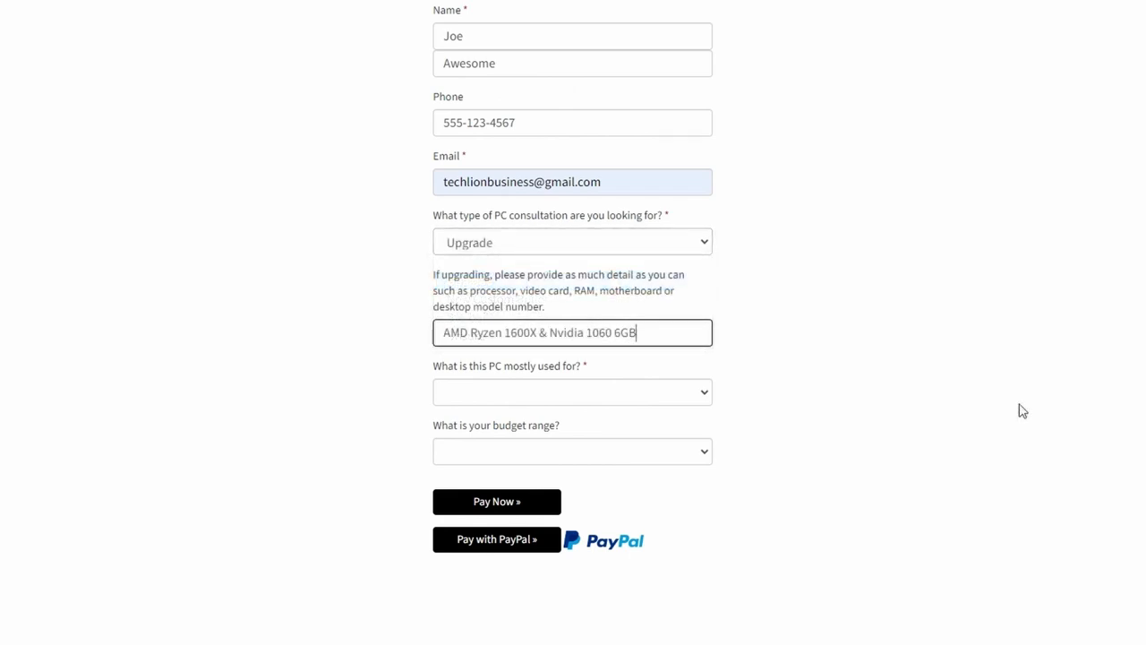
click(573, 391)
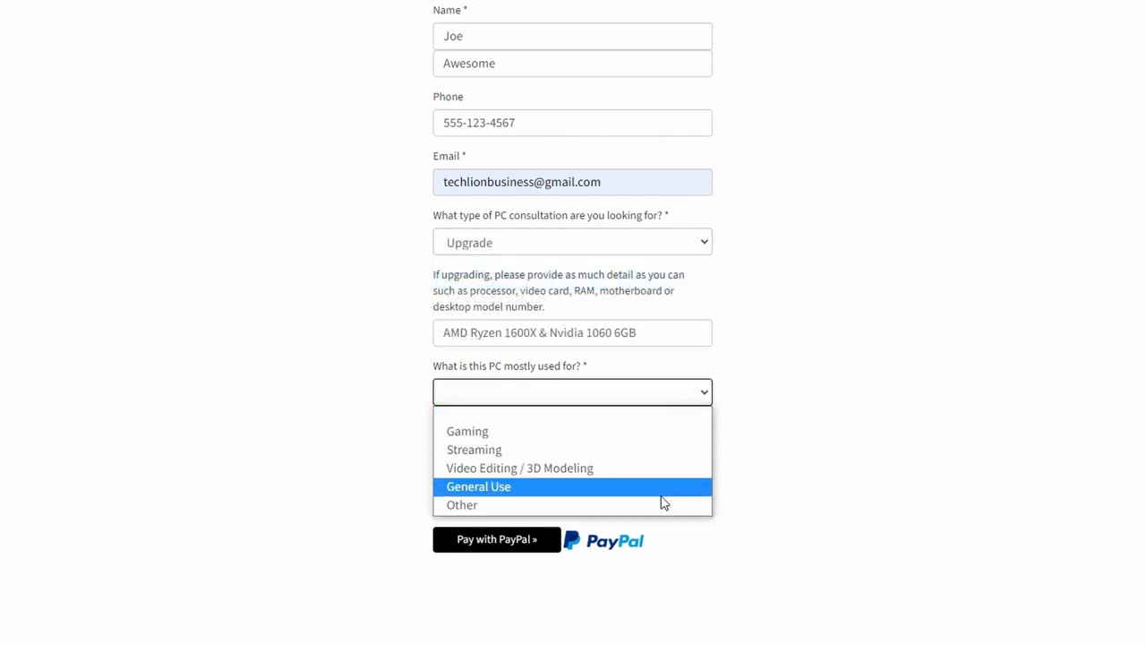
click(466, 430)
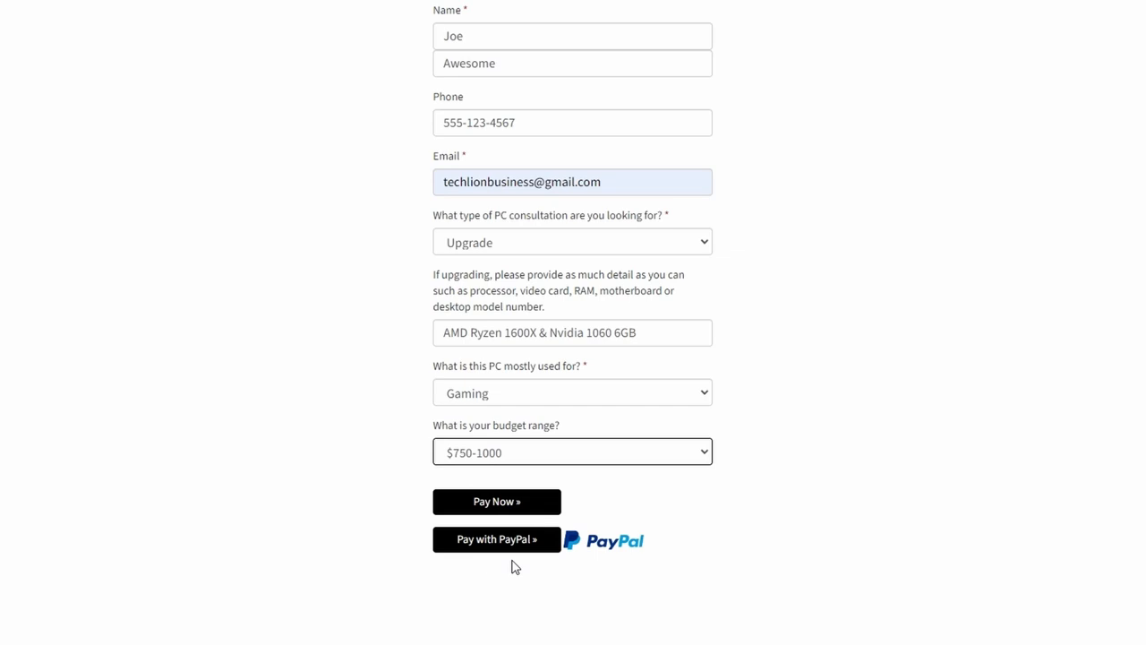